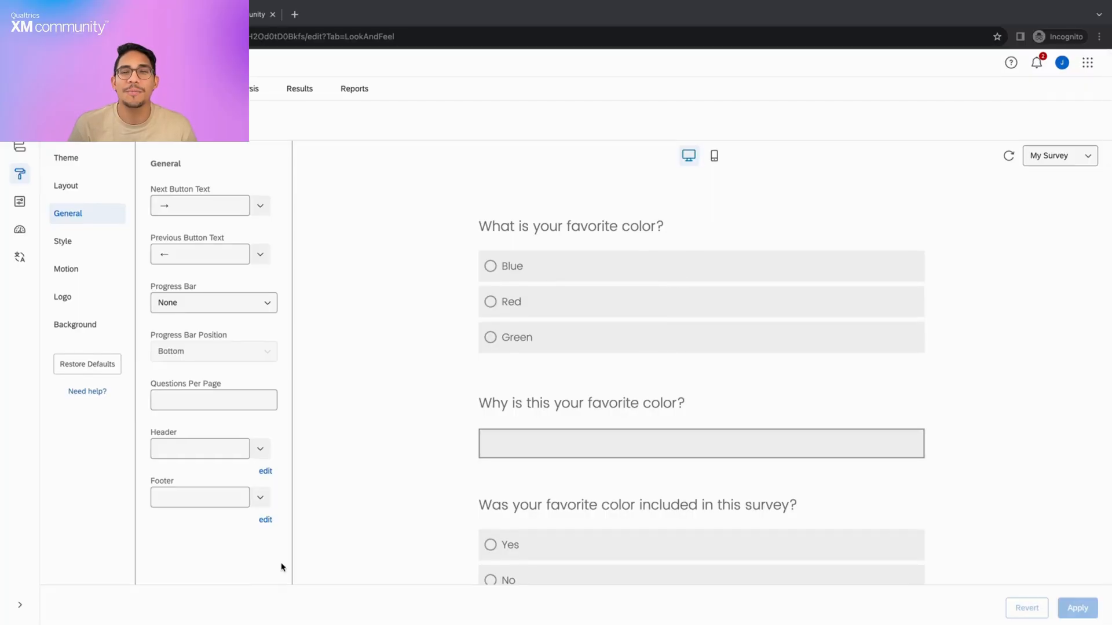
pyautogui.moveTo(104, 198)
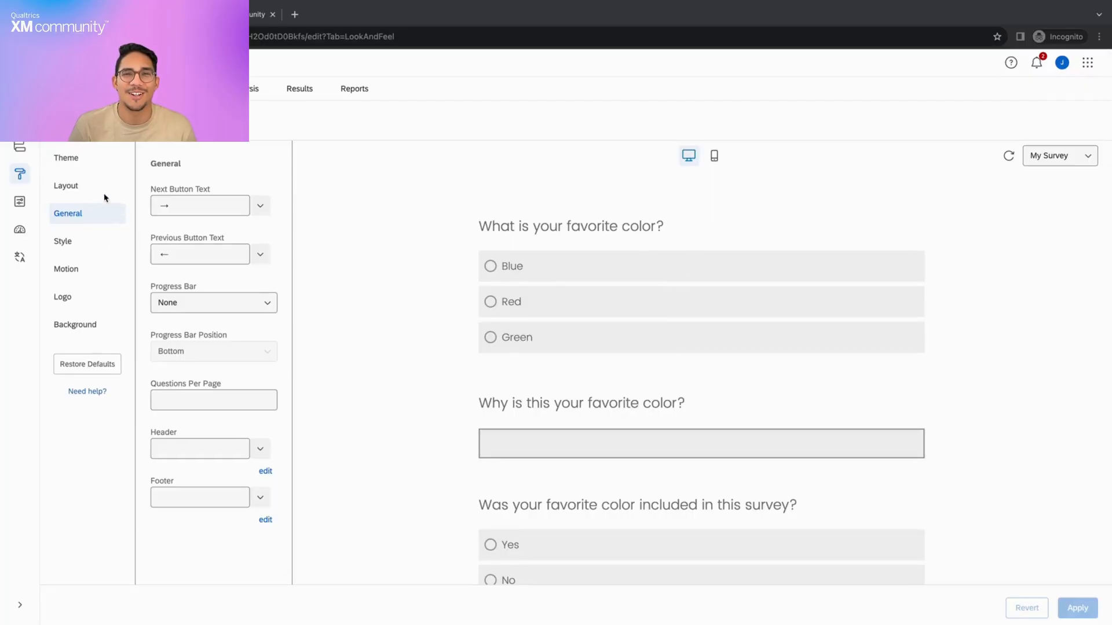
# Review the Layout, Style, Motion, Logo and Background sections of Look and Feel.
pyautogui.click(66, 185)
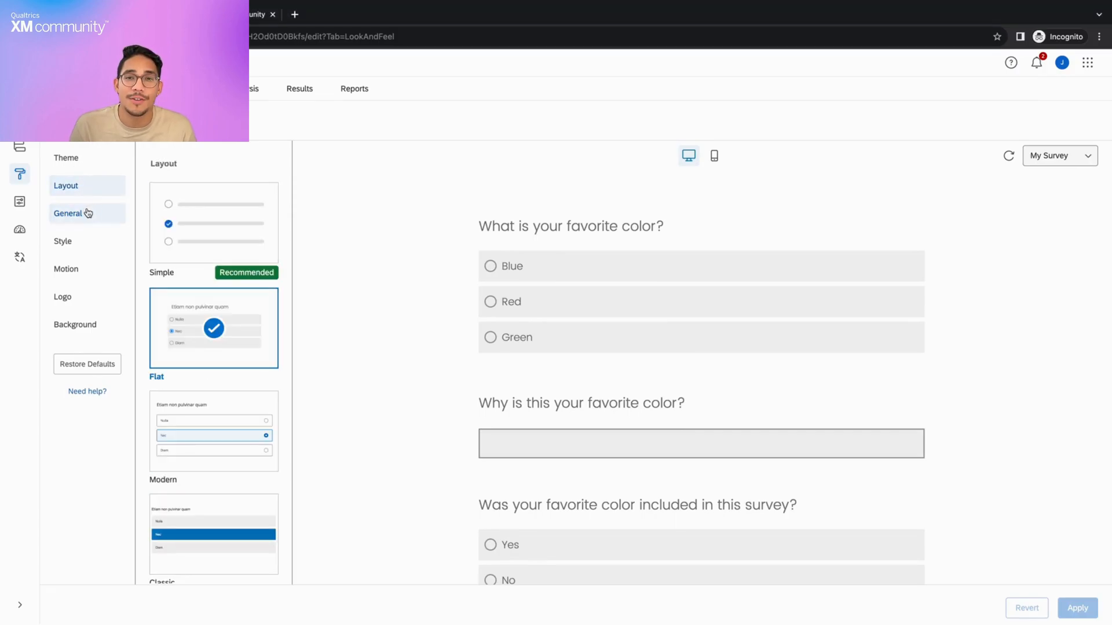
pyautogui.click(63, 241)
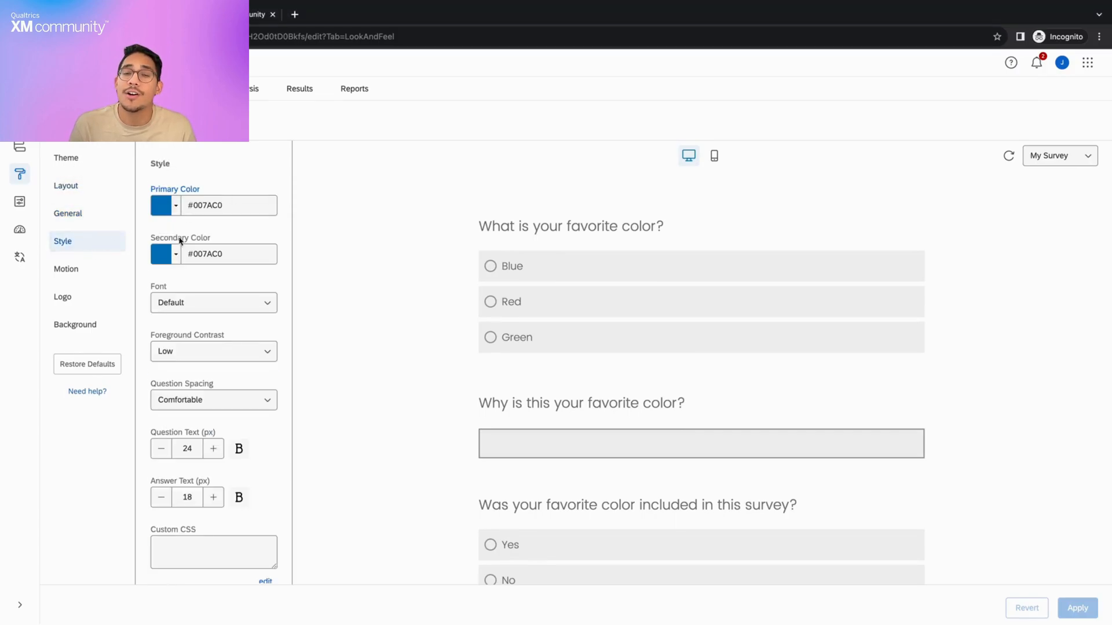
pyautogui.click(66, 269)
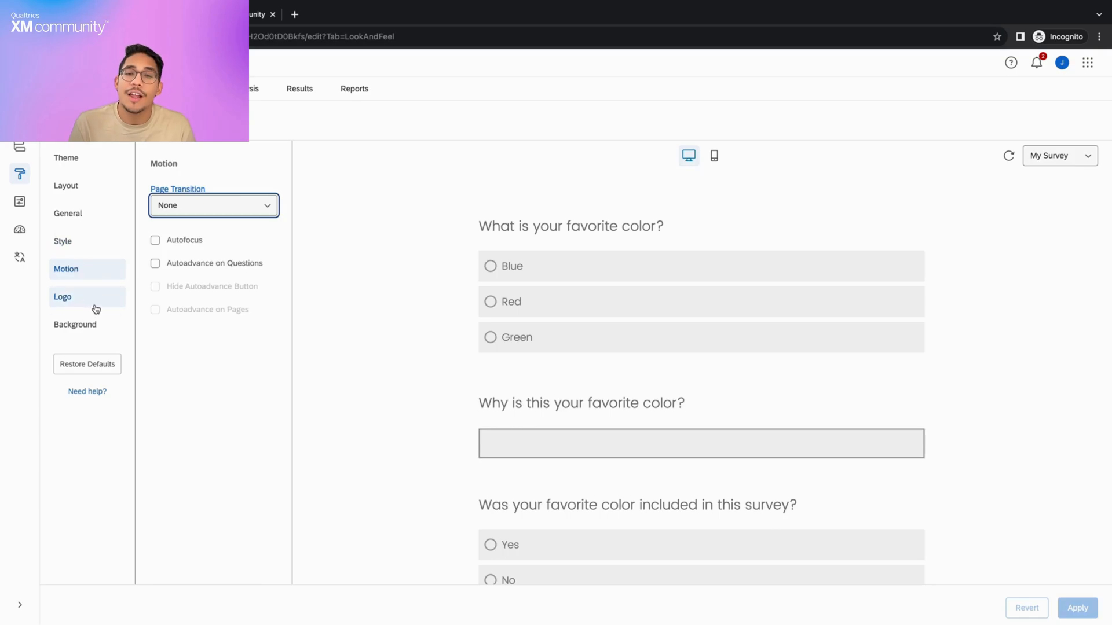
pyautogui.click(63, 296)
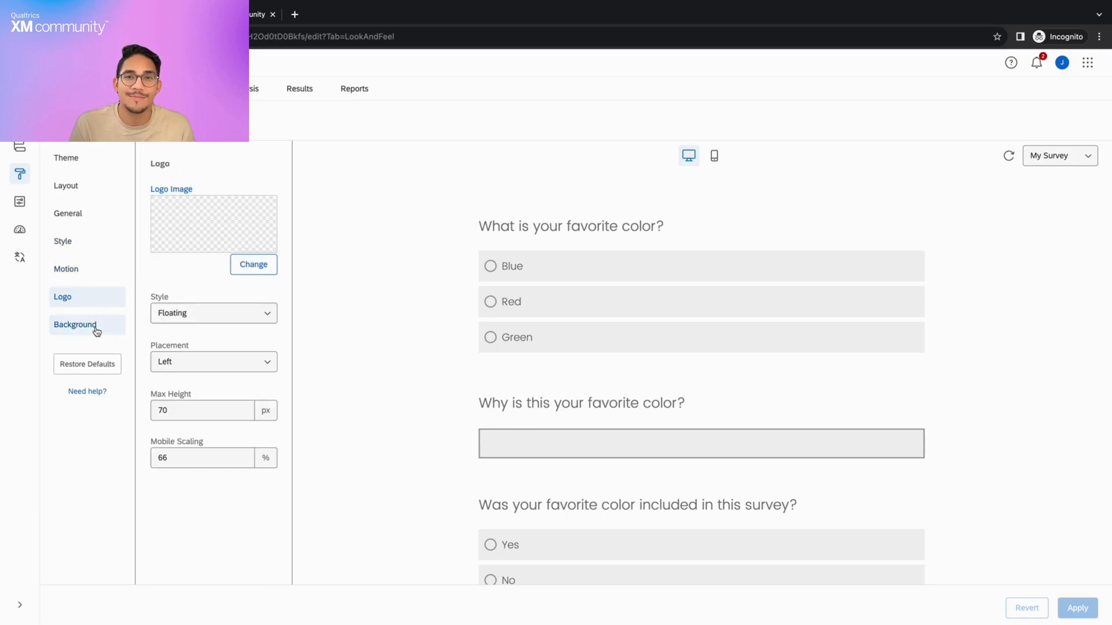
pyautogui.click(75, 325)
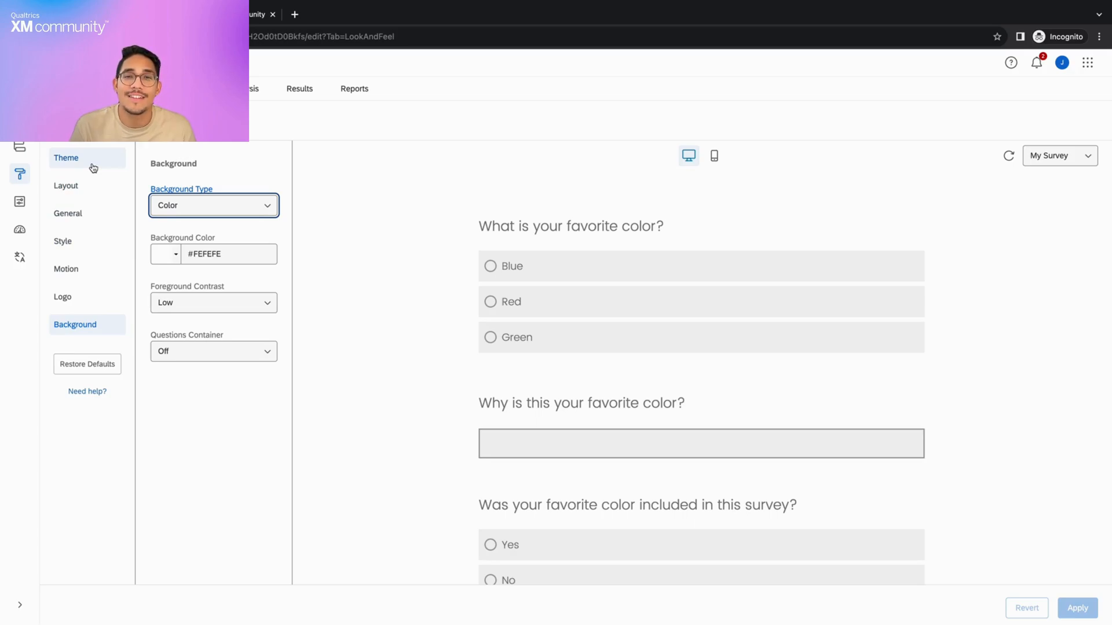
pyautogui.moveTo(93, 222)
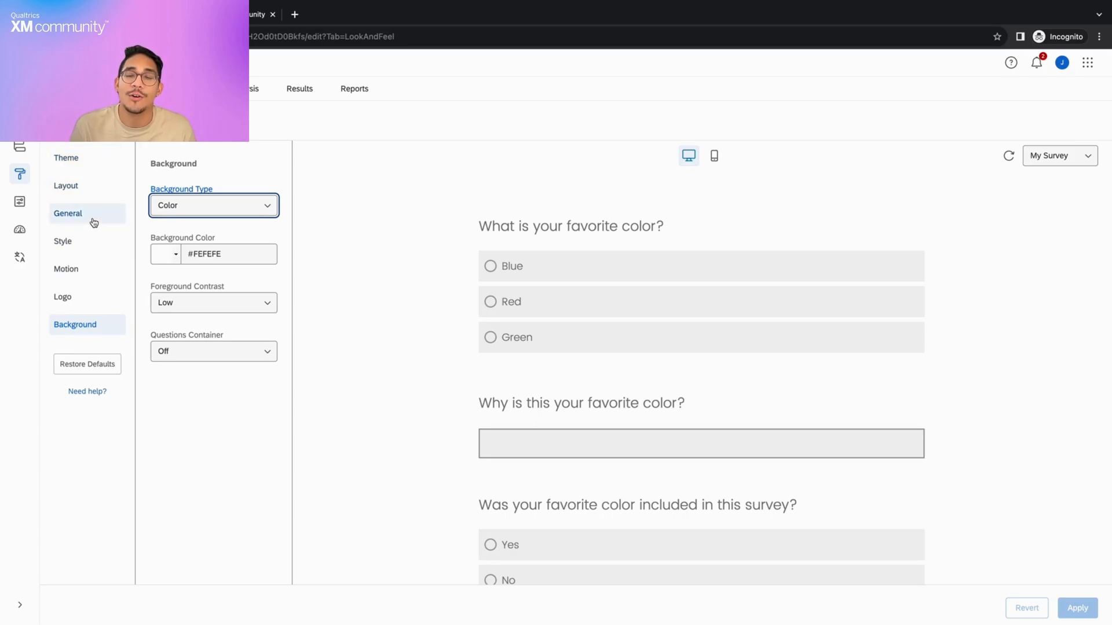
# Return to the General section of the Look and Feel sidebar.
pyautogui.click(67, 214)
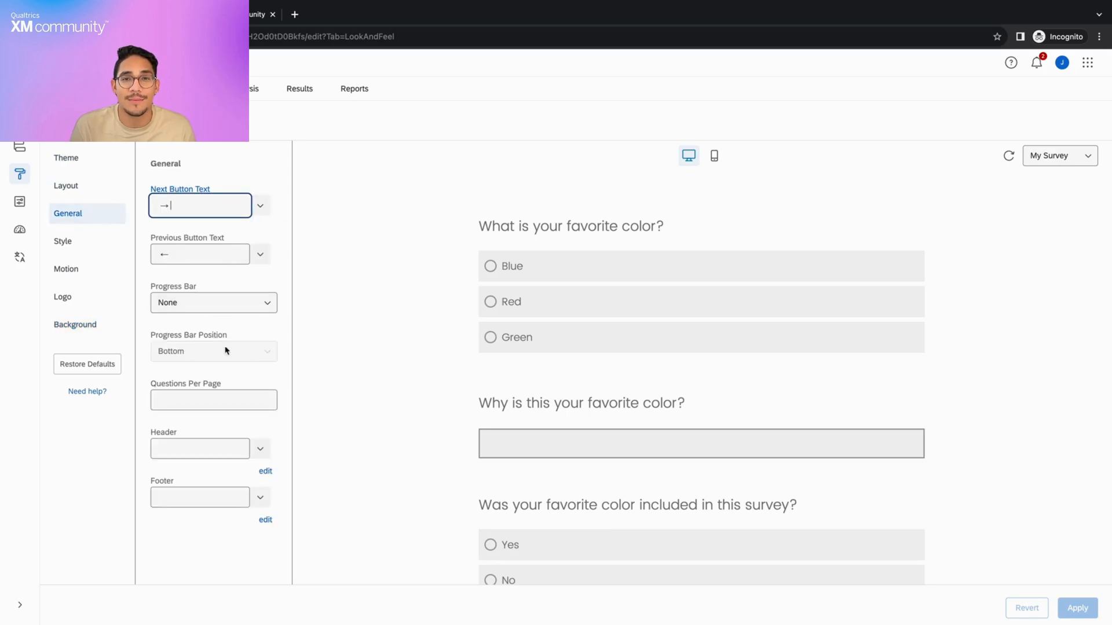
pyautogui.moveTo(189, 480)
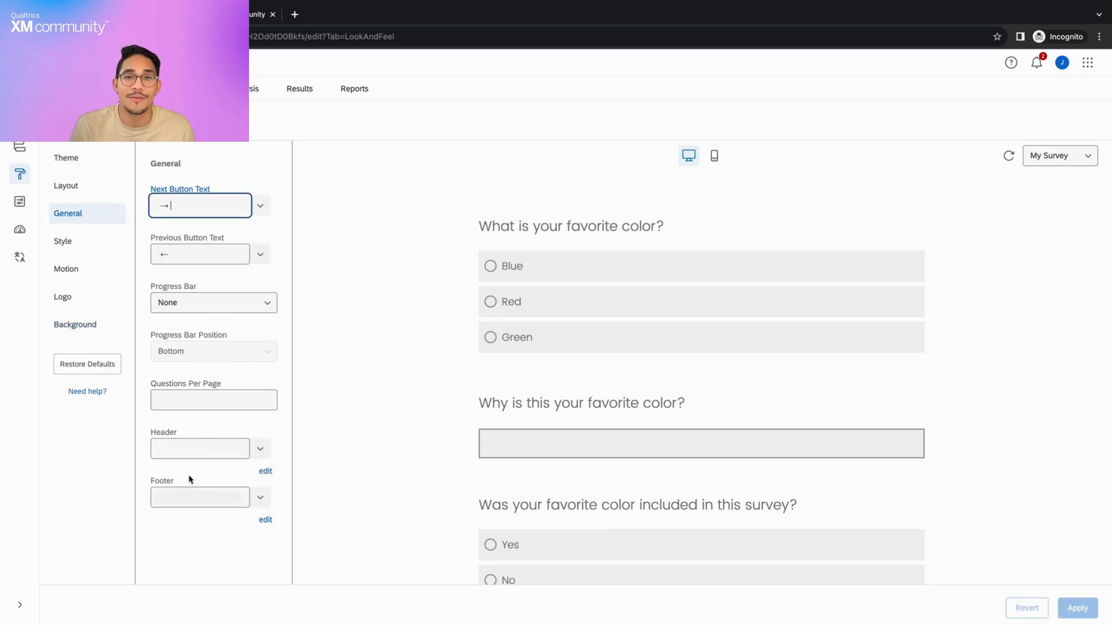
pyautogui.moveTo(221, 547)
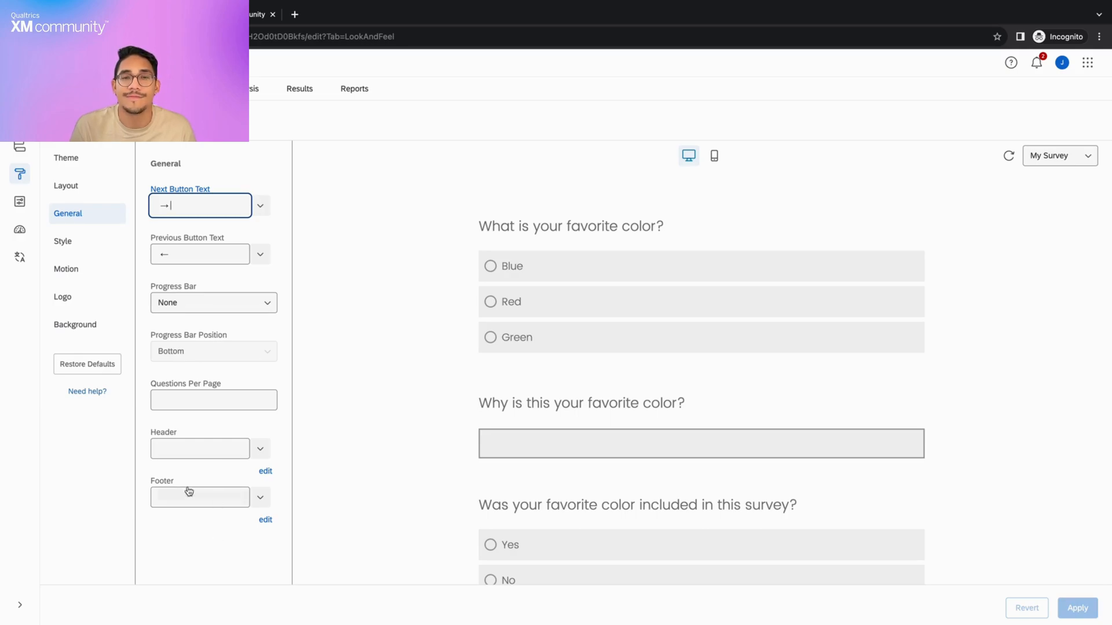
pyautogui.moveTo(19, 174)
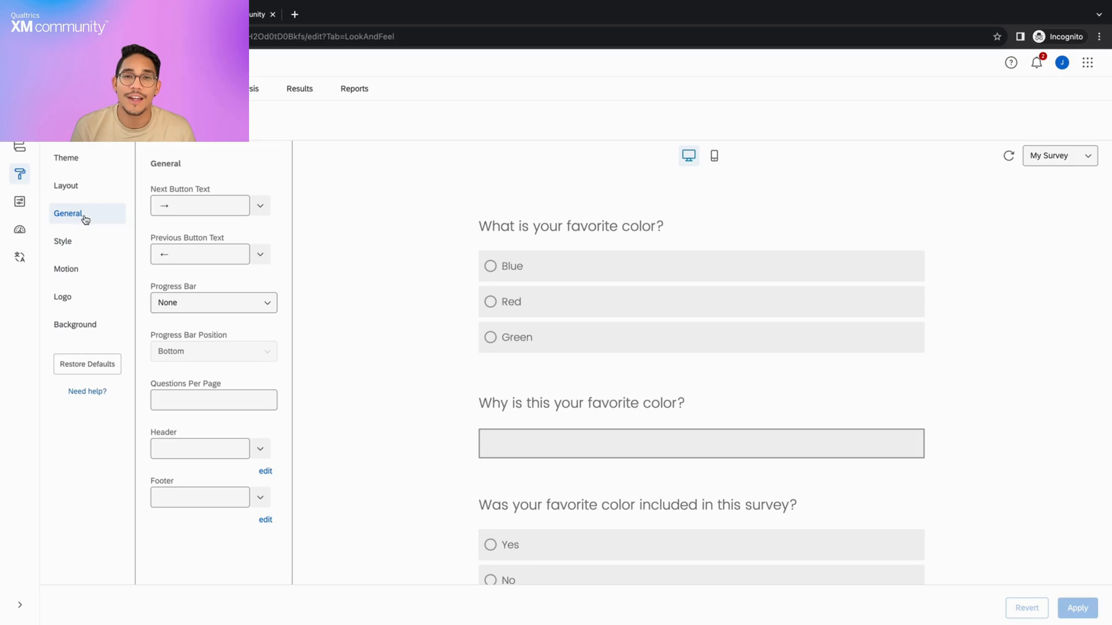
pyautogui.moveTo(759, 493)
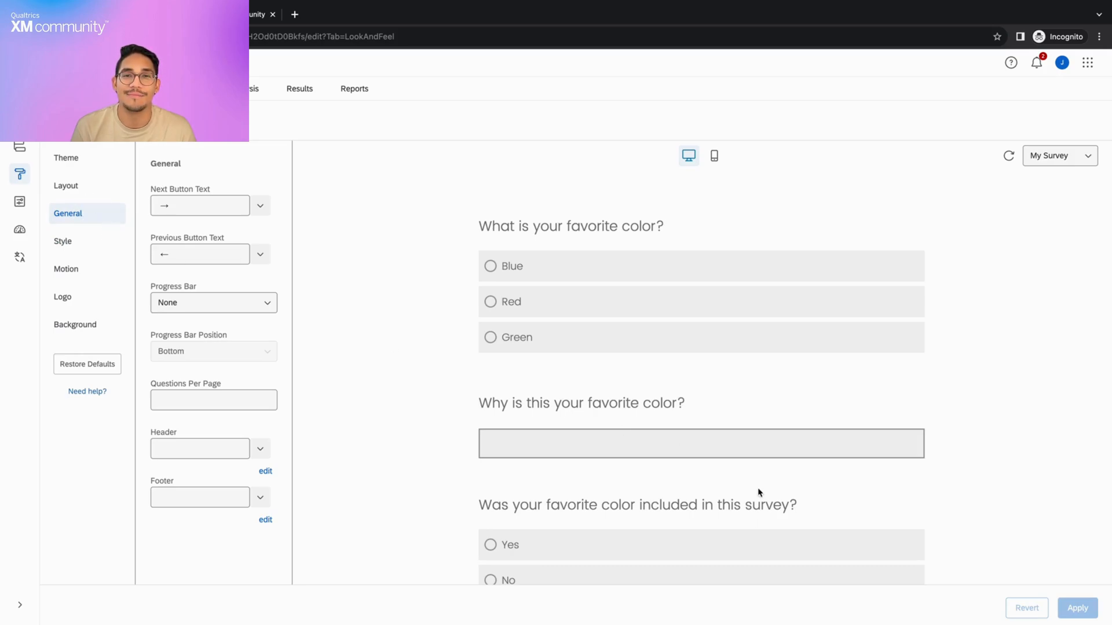
# Try the preview: answer Red and Green, view on phone, and switch between surveys.
pyautogui.click(490, 301)
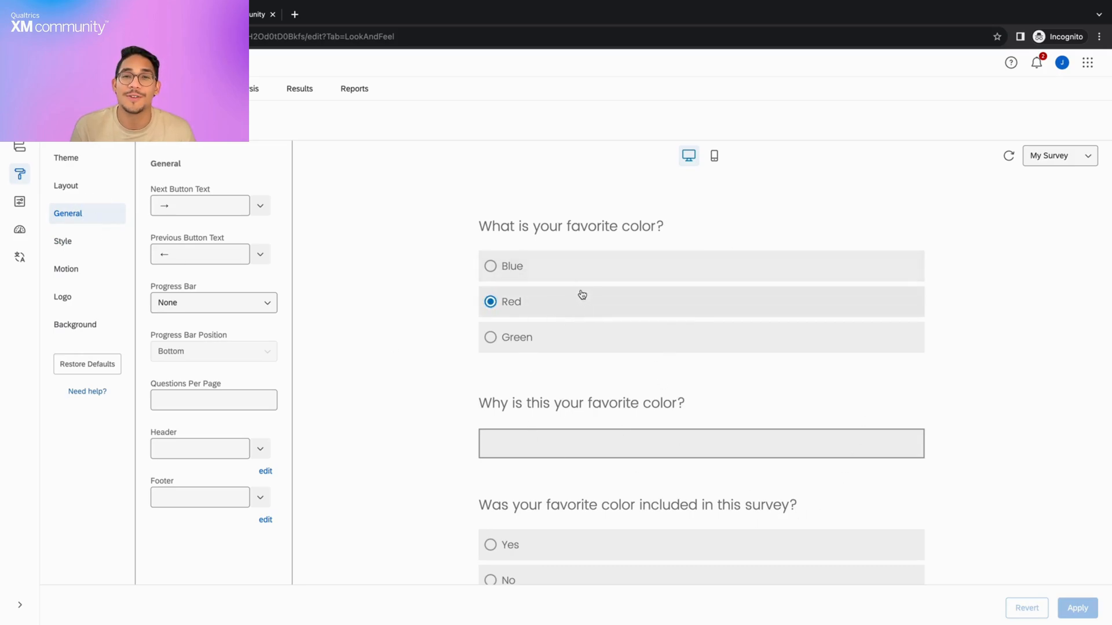
pyautogui.click(490, 337)
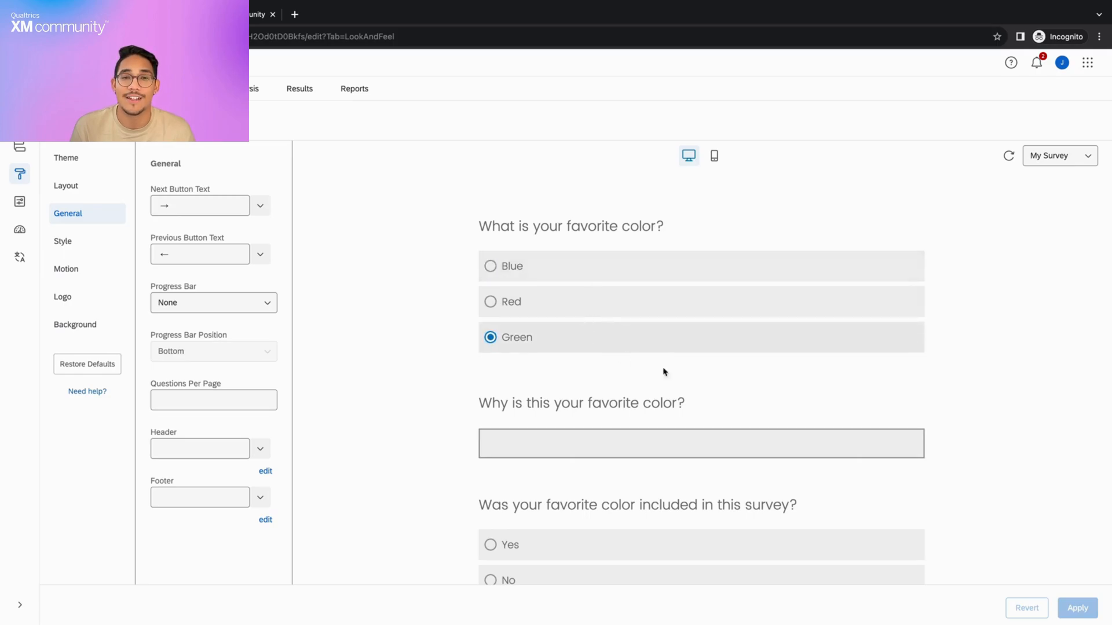
pyautogui.click(714, 155)
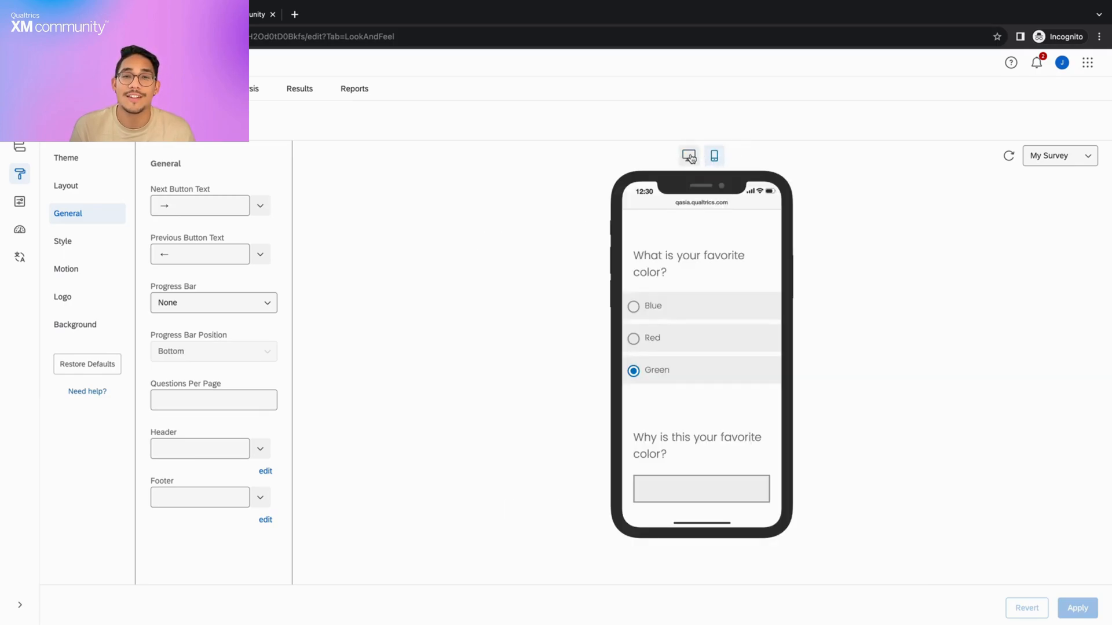
pyautogui.click(688, 156)
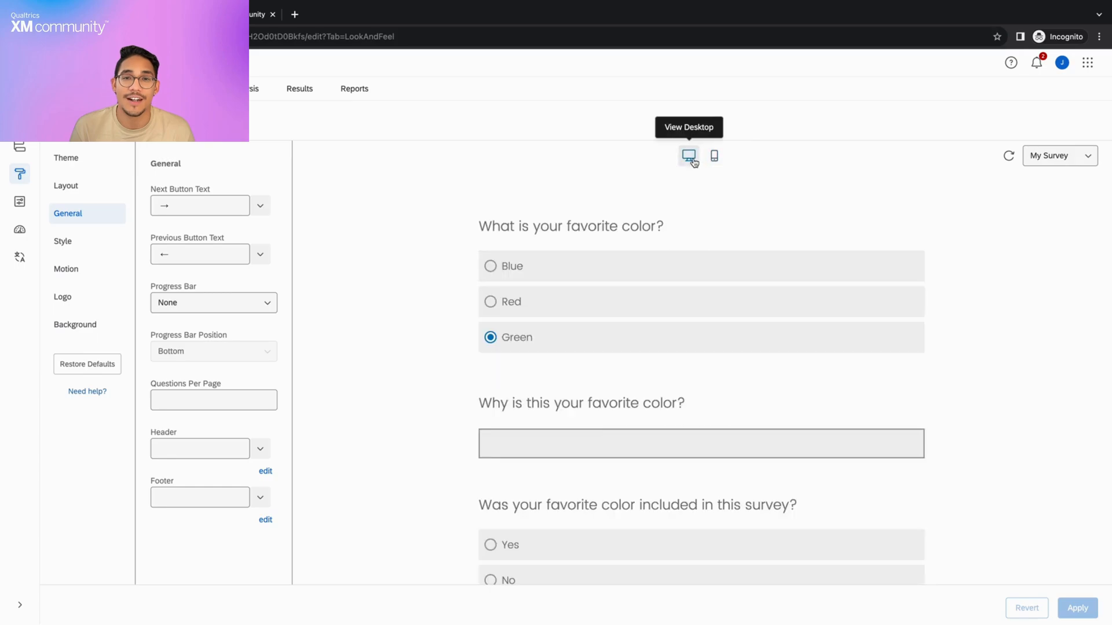
pyautogui.click(1058, 155)
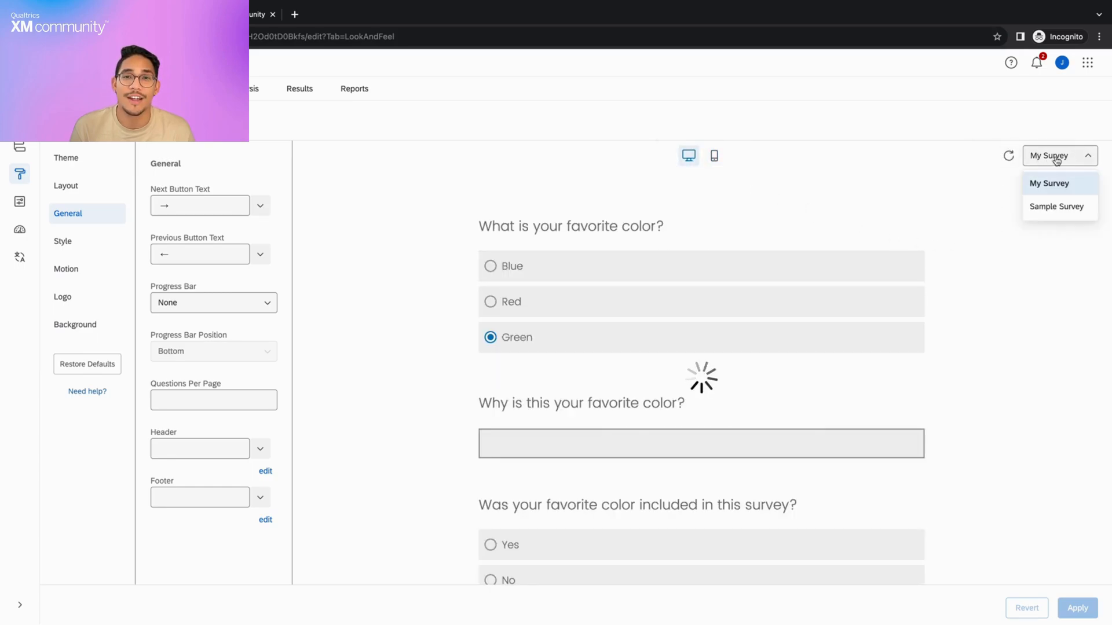
pyautogui.click(1057, 206)
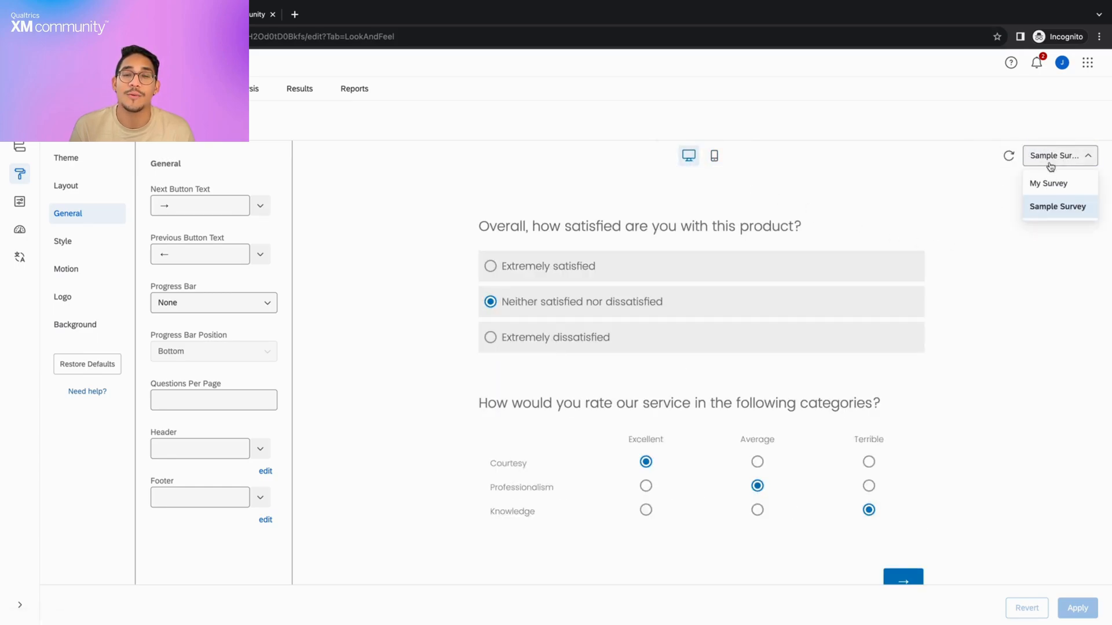
pyautogui.click(1049, 183)
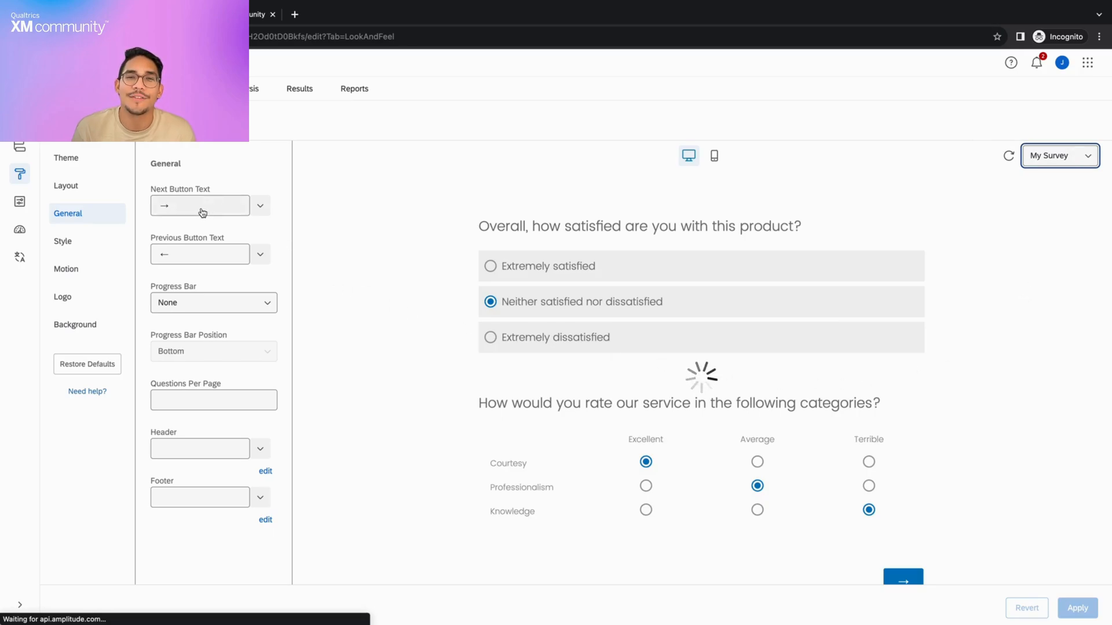
# Enter 'next' as the Next Button Text.
pyautogui.write('next')
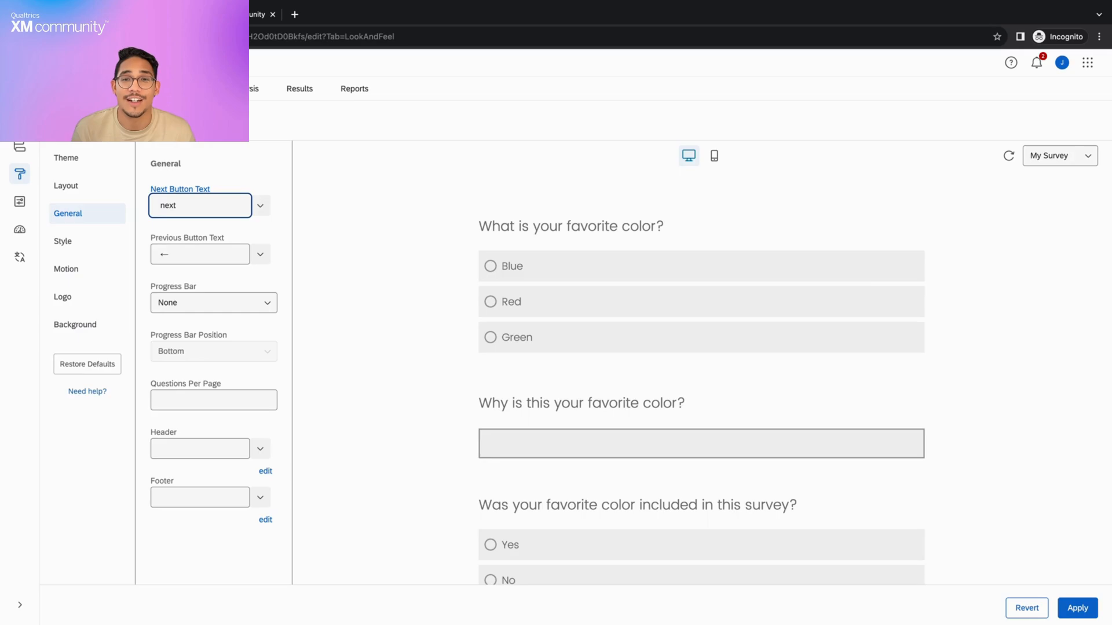
pyautogui.scroll(-3)
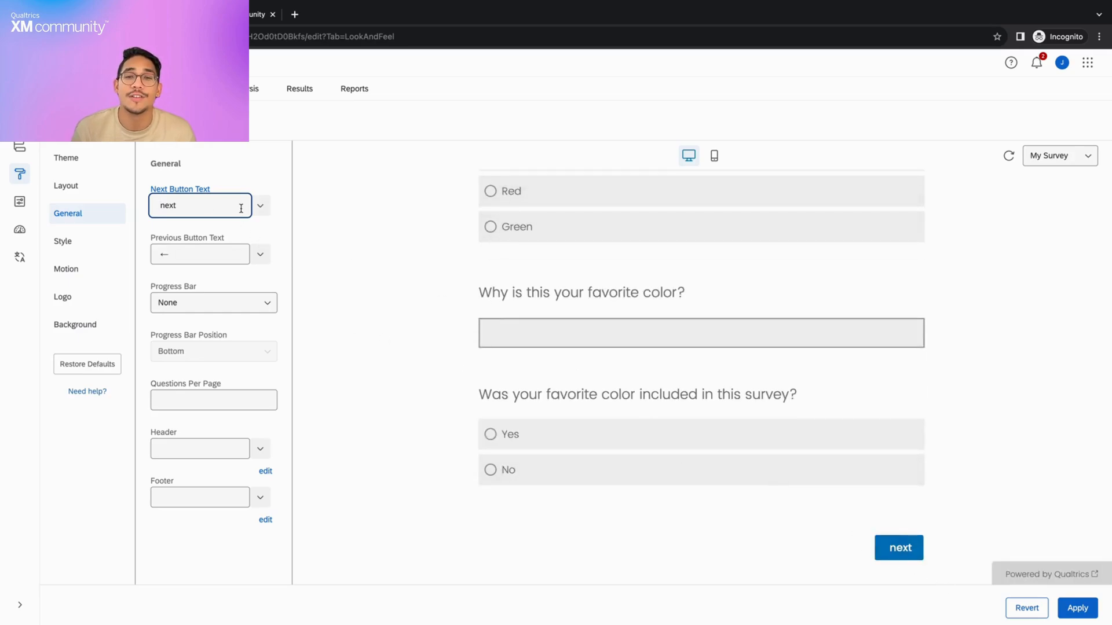
pyautogui.click(260, 206)
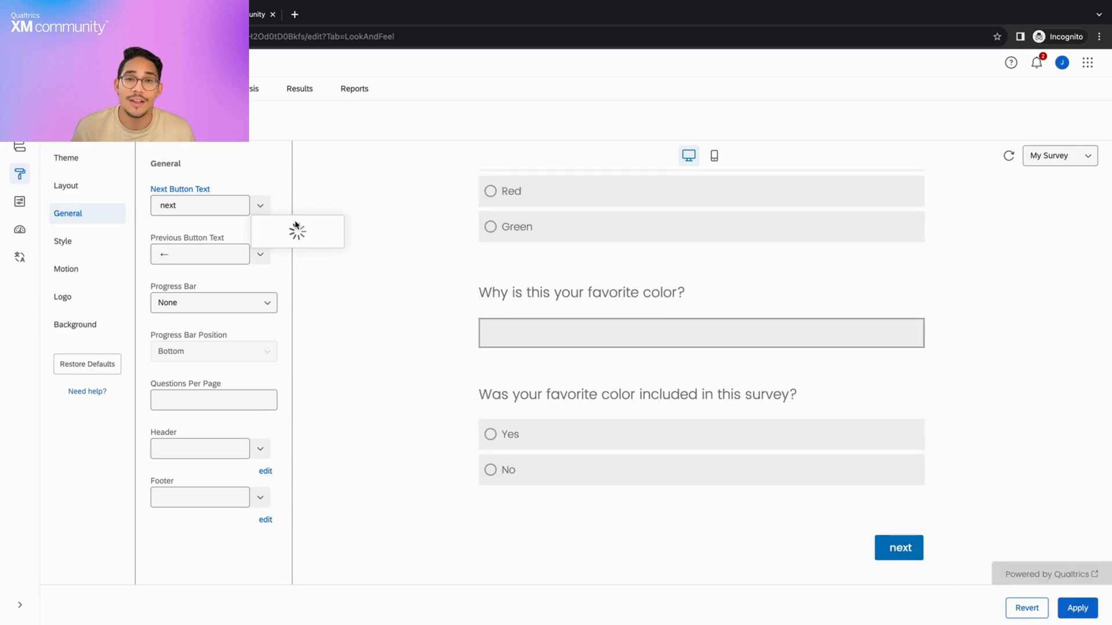
# Browse My Library and the New Message form, then close it, restoring the arrow button.
pyautogui.click(259, 206)
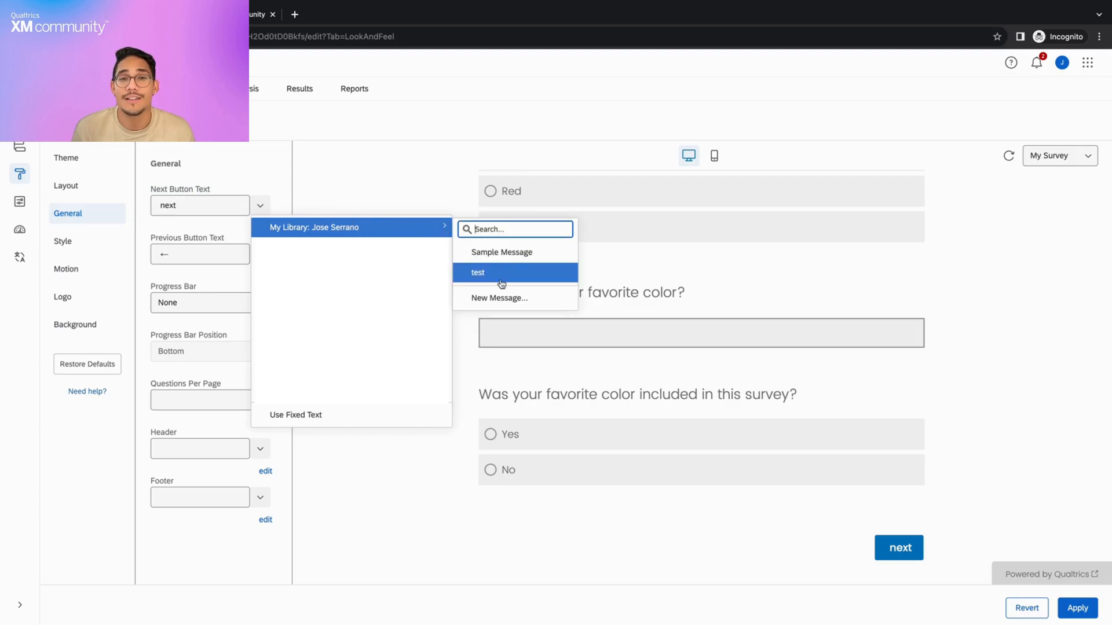
pyautogui.moveTo(499, 298)
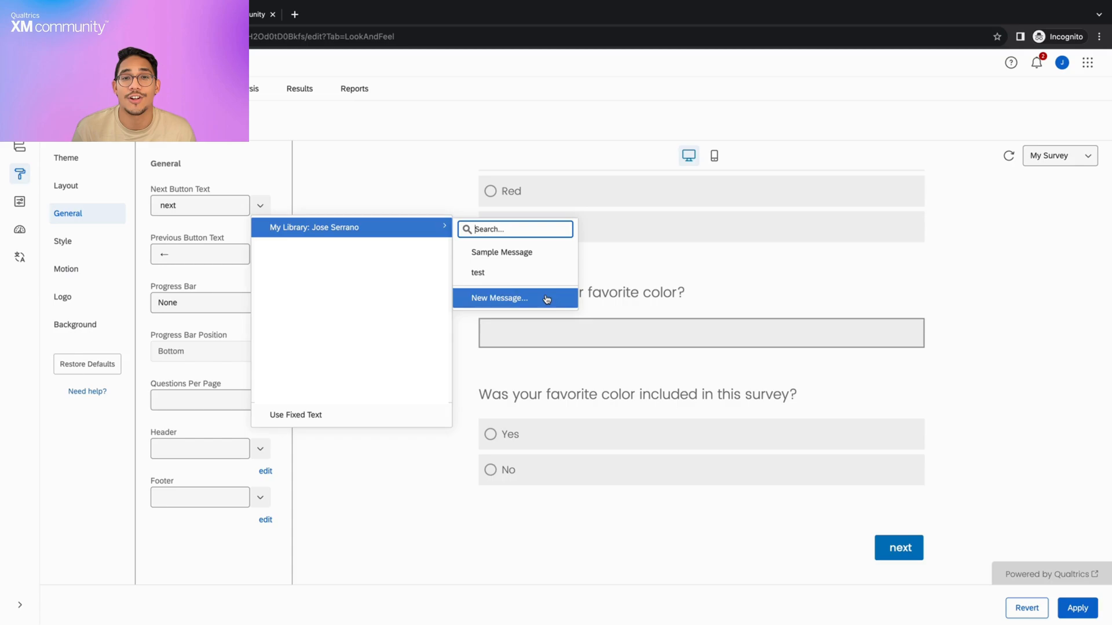
pyautogui.click(500, 298)
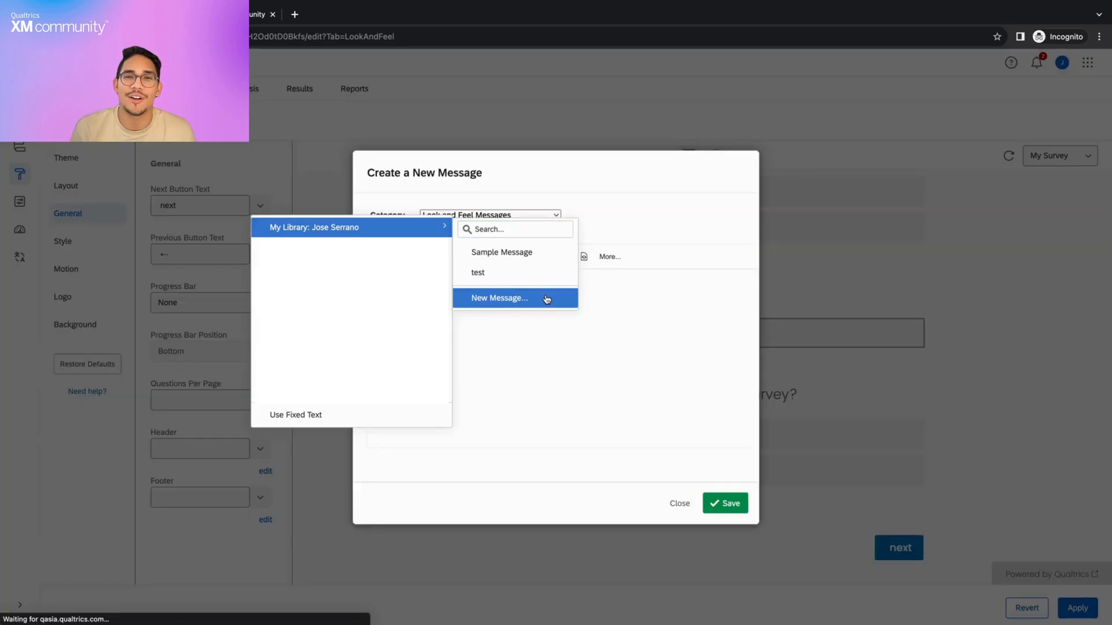
pyautogui.click(499, 298)
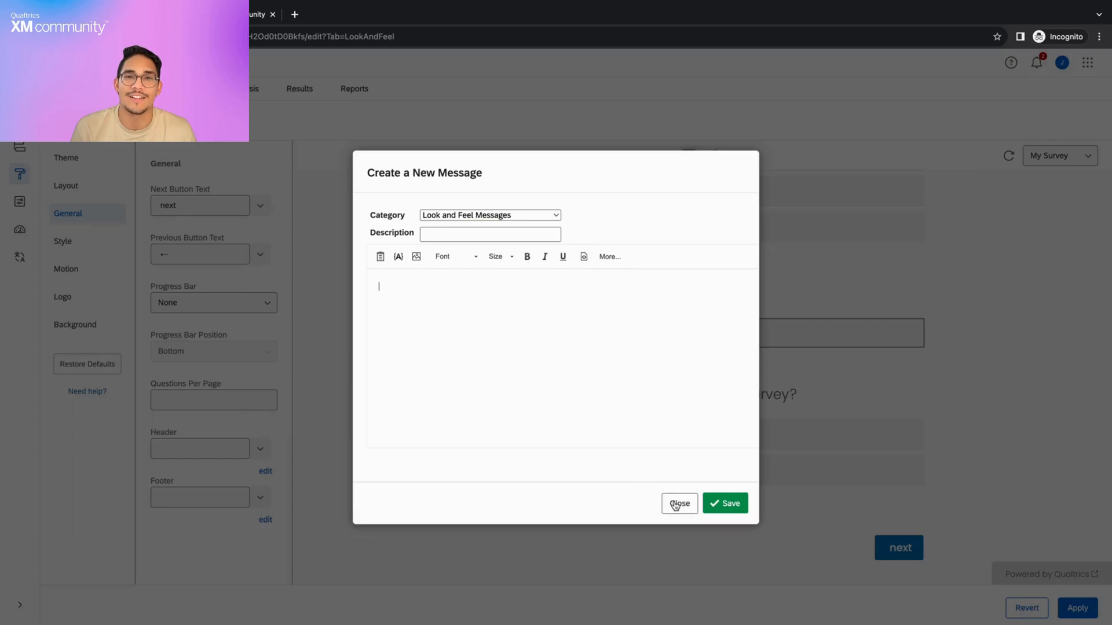
pyautogui.click(678, 504)
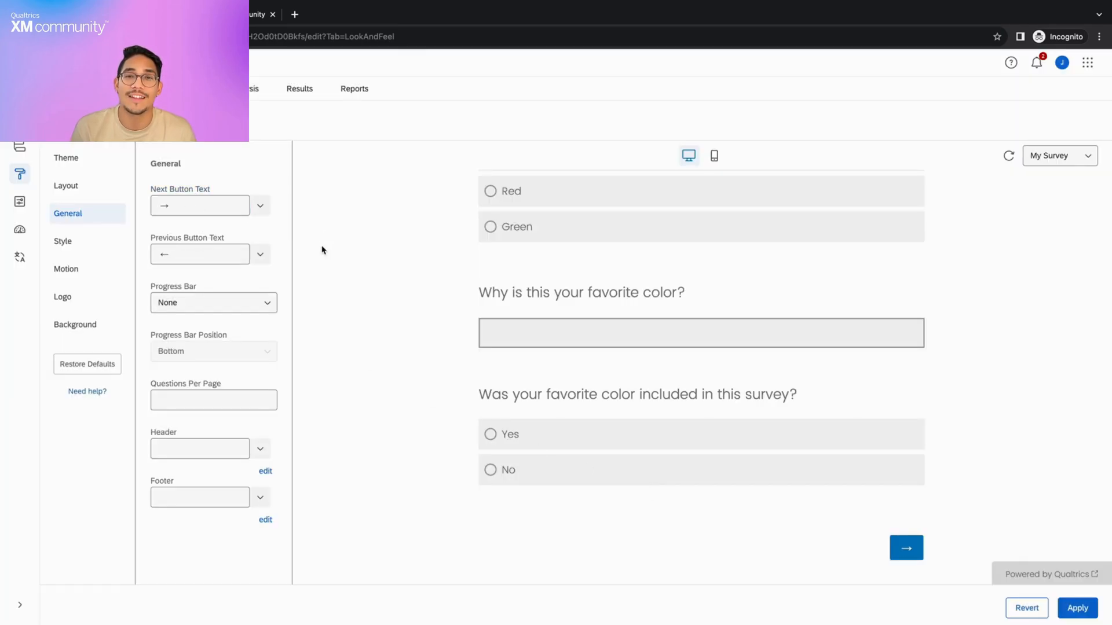
pyautogui.click(213, 303)
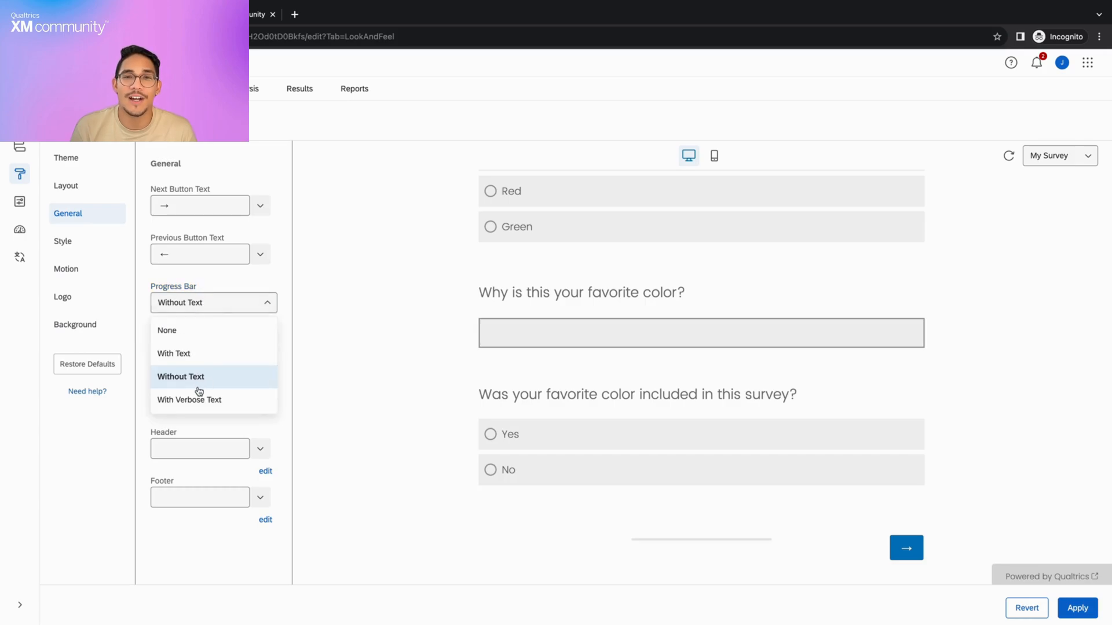
# Choose 'With Verbose Text' for the progress bar, positioned at the top.
pyautogui.click(190, 399)
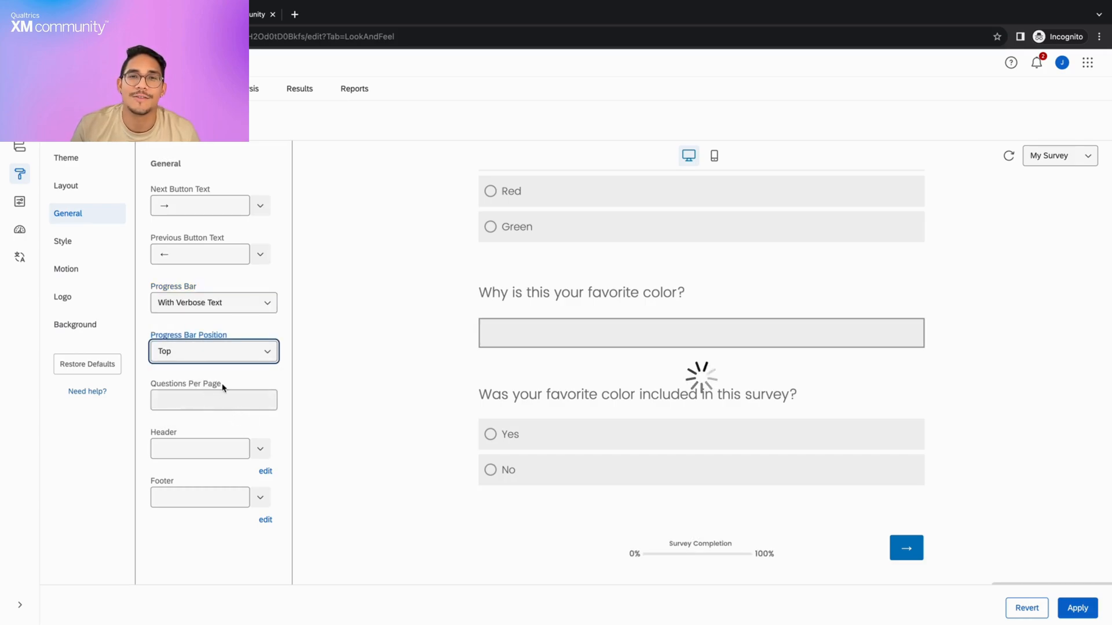
pyautogui.scroll(3)
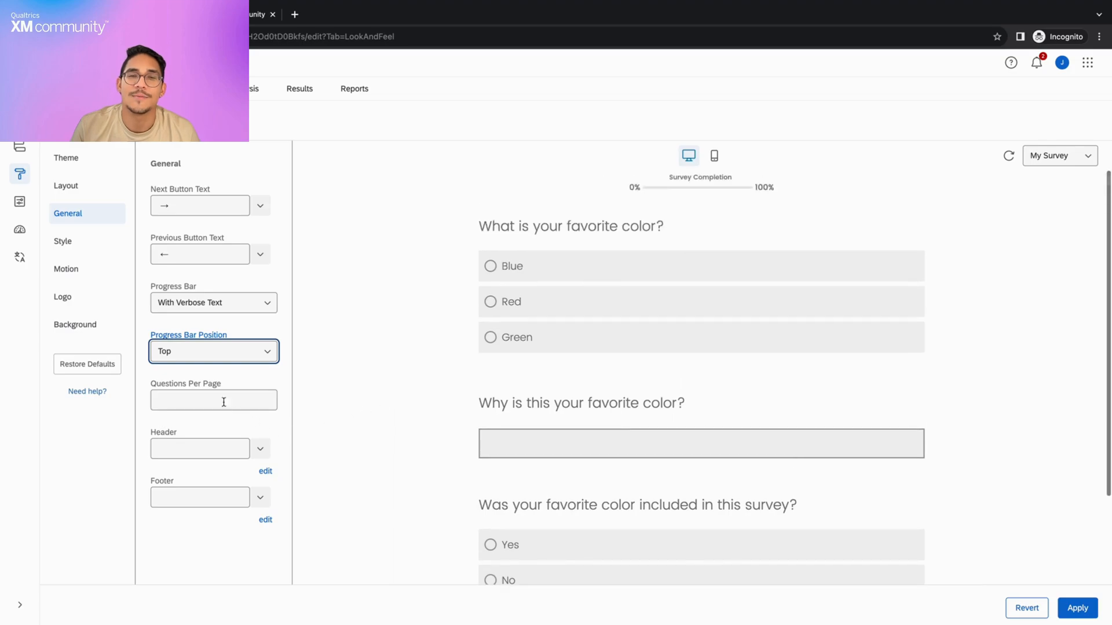
# Set Questions Per Page to 1 and apply the look and feel changes.
pyautogui.write('1')
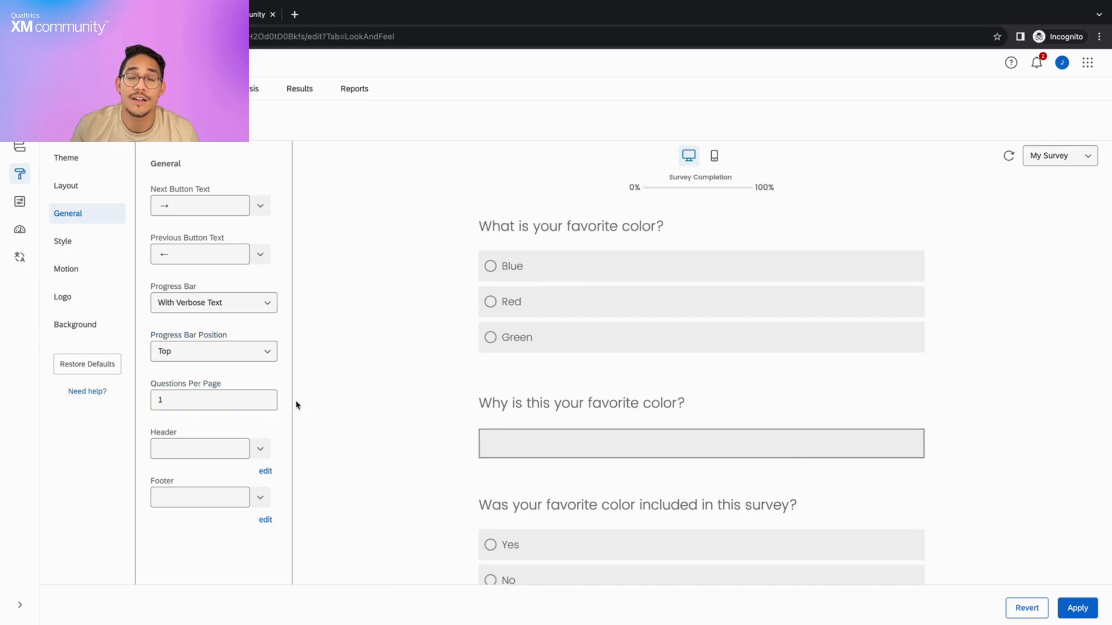
pyautogui.click(1077, 609)
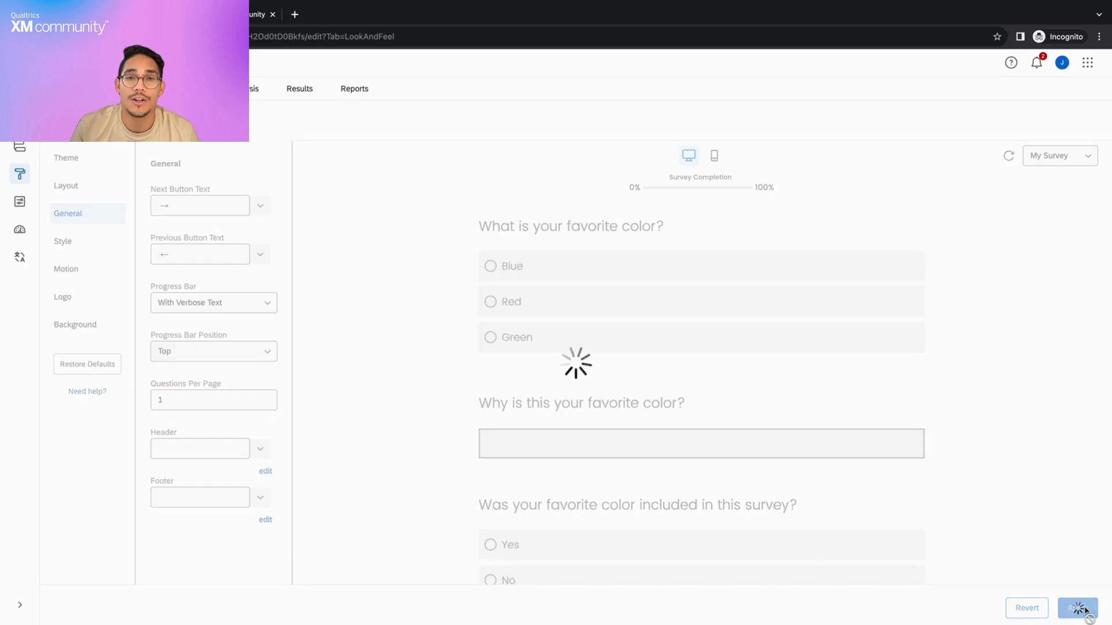
pyautogui.moveTo(1009, 156)
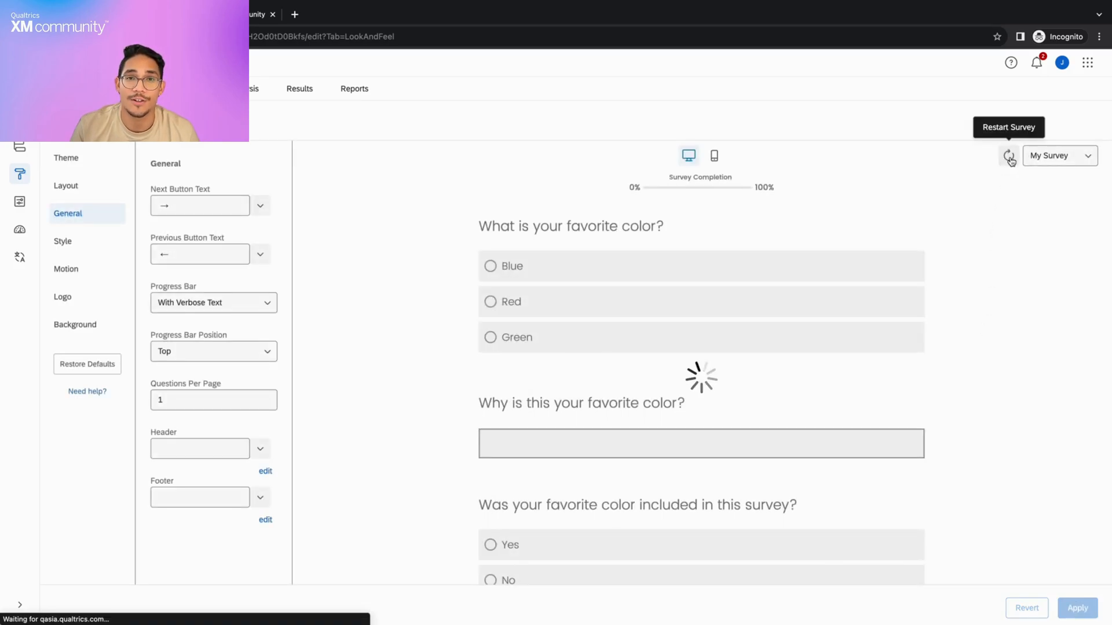
pyautogui.moveTo(370, 415)
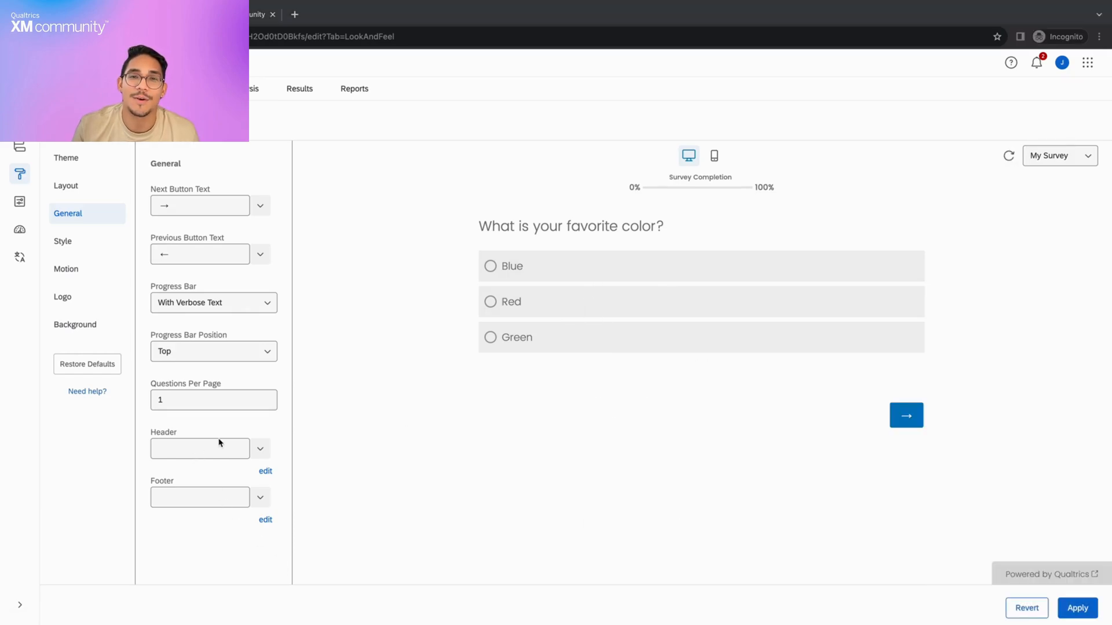
pyautogui.moveTo(256, 531)
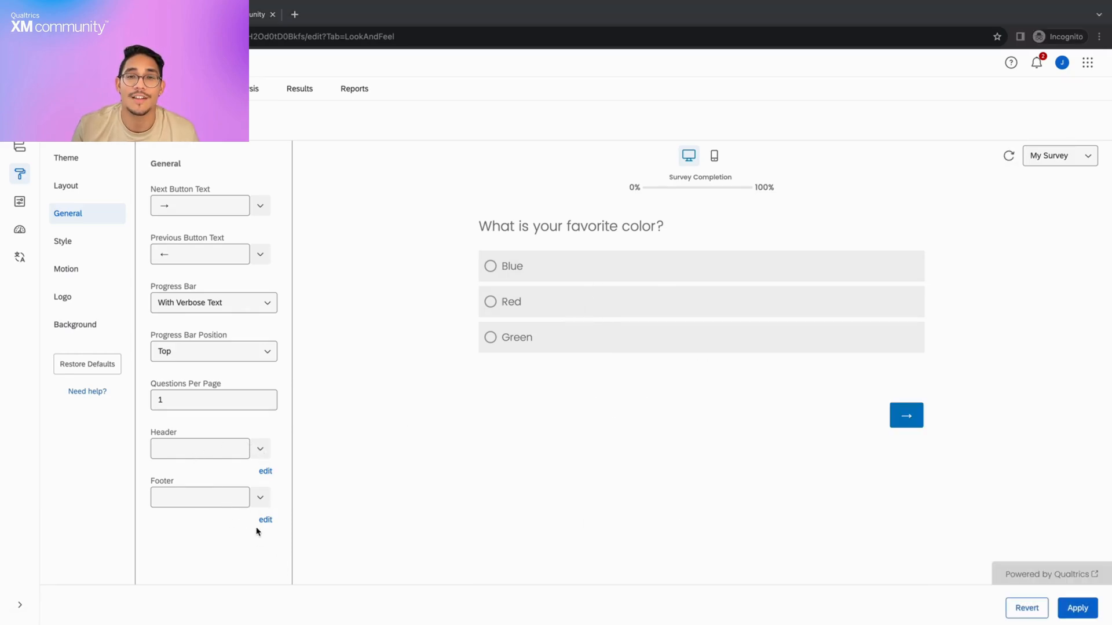
# Enter the header and select its text in the rich text editor to restyle it.
pyautogui.click(199, 448)
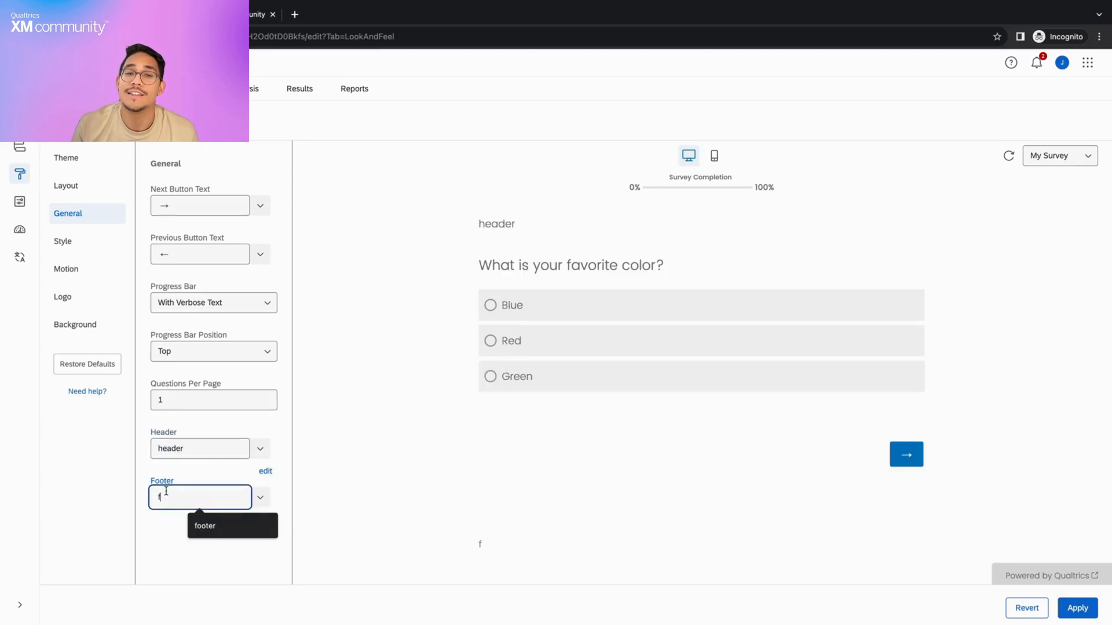
pyautogui.click(265, 470)
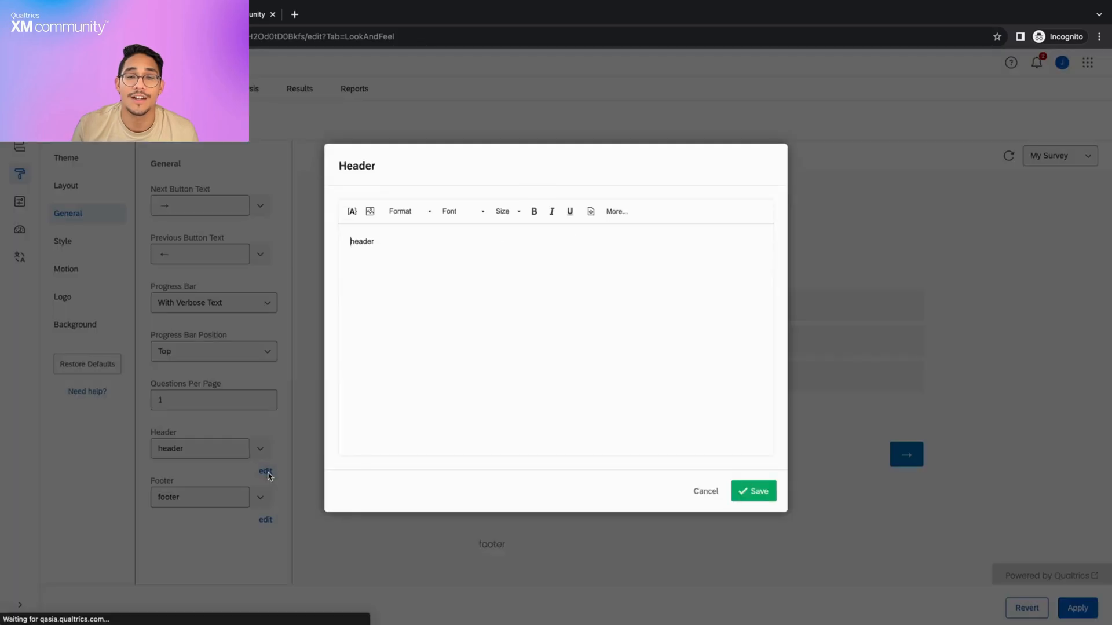
pyautogui.click(458, 211)
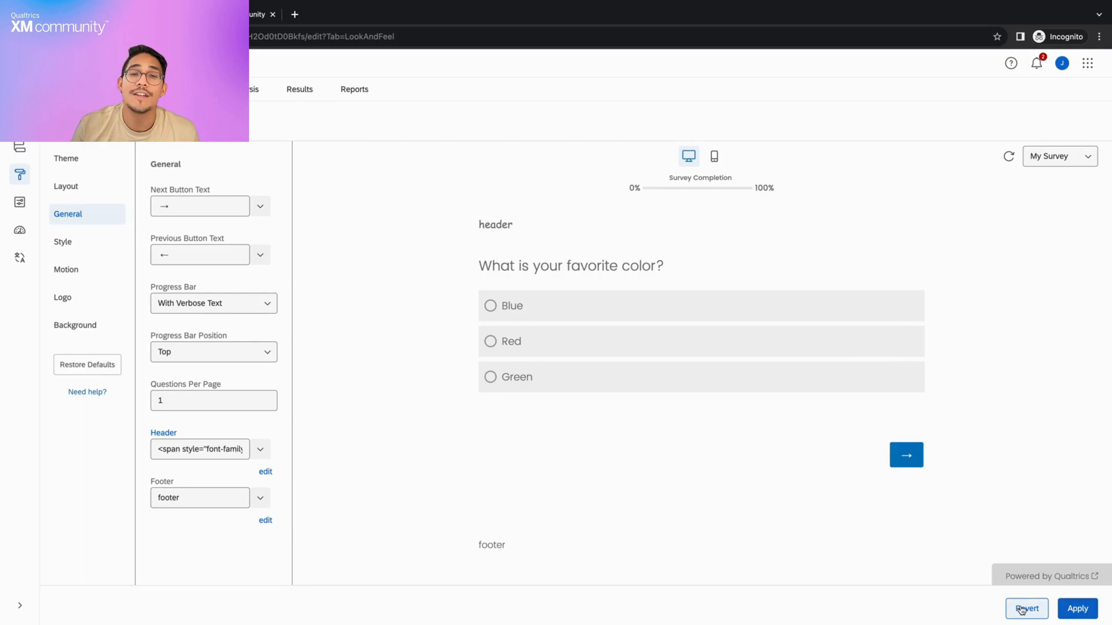
# Revert the look and feel changes, confirming with 'Yes, cancel'.
pyautogui.click(1026, 609)
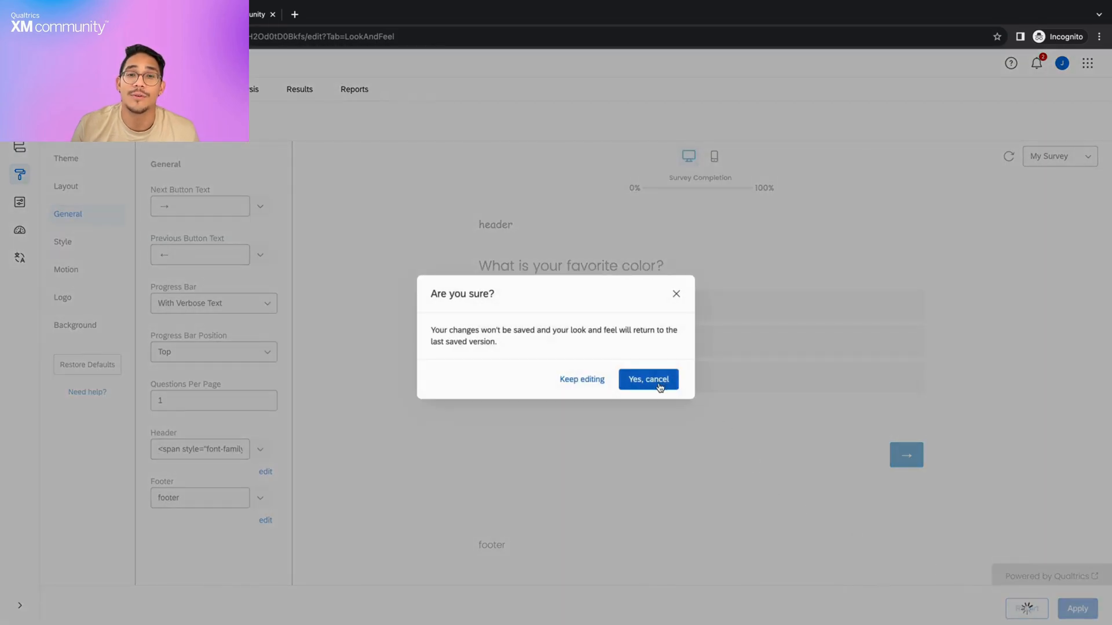
pyautogui.click(648, 379)
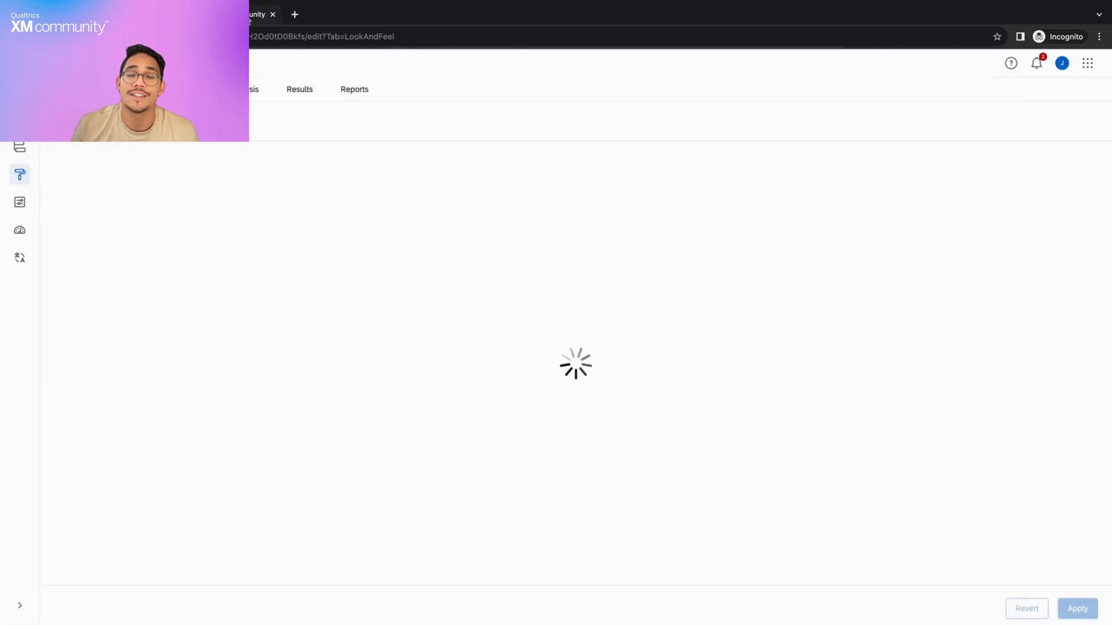